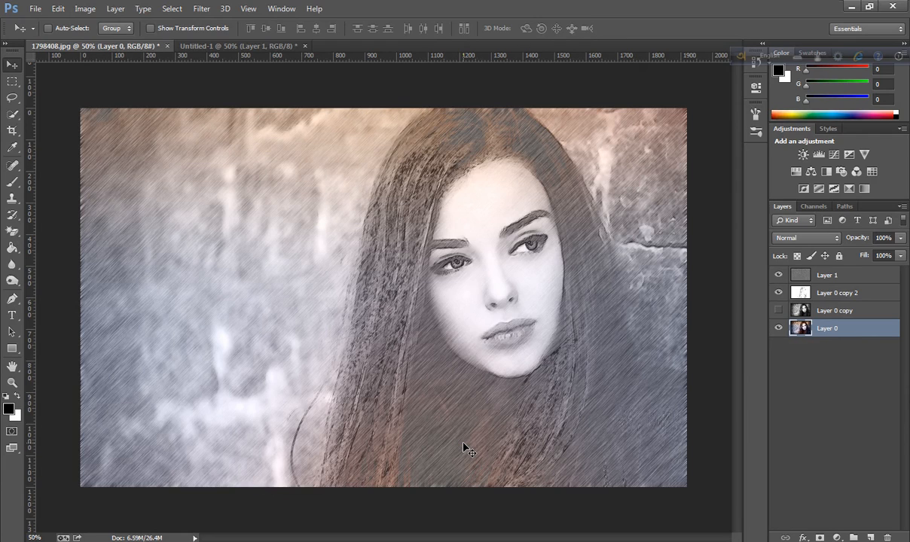
mouse_move(394, 334)
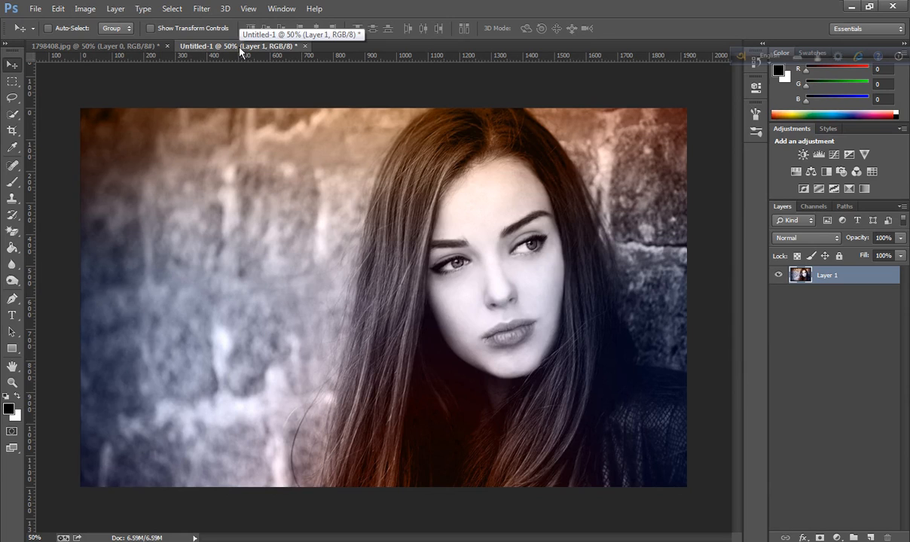
mouse_move(253, 58)
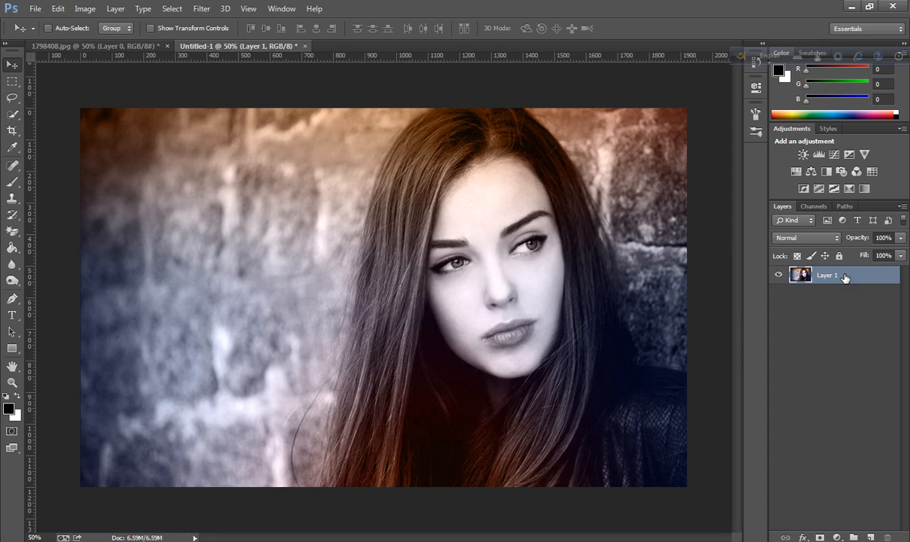
Duplicate the portrait layer (Layer 1) to get a working copy.
right_click(827, 274)
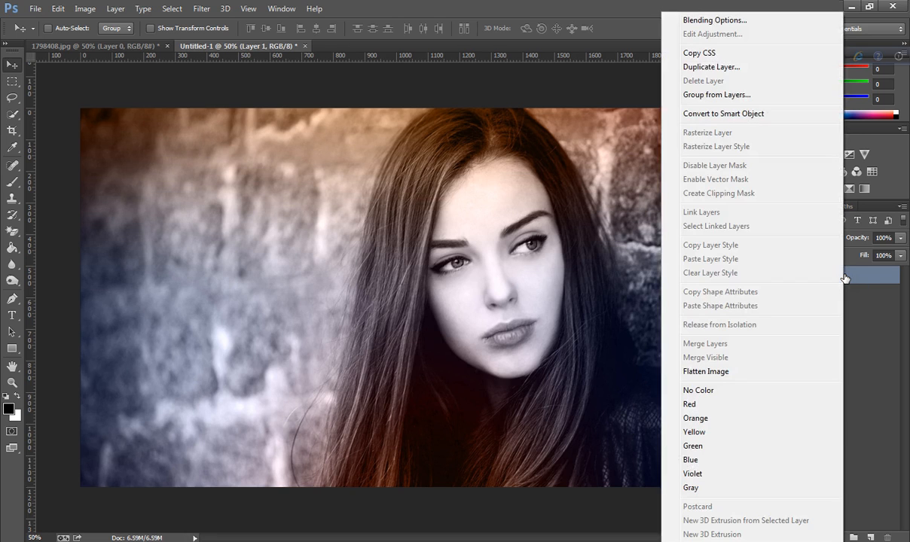
mouse_move(711, 66)
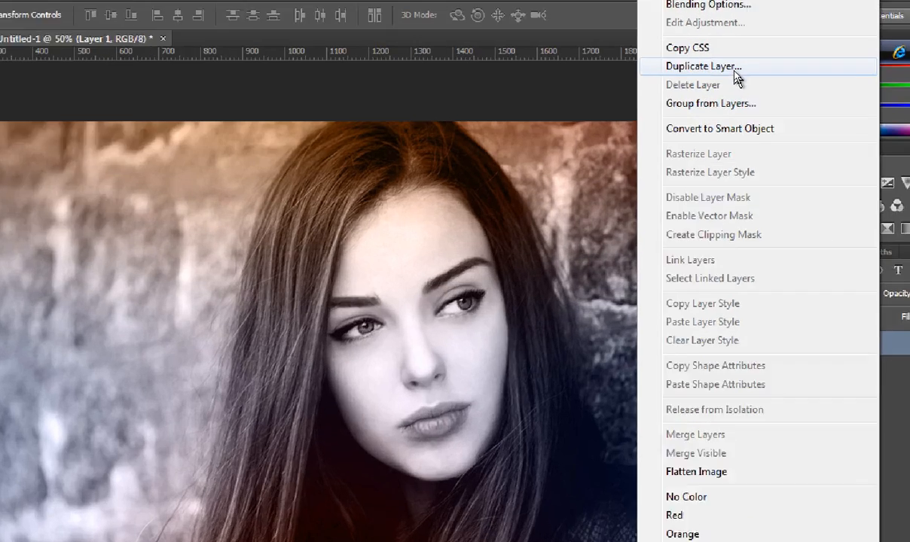
left_click(702, 66)
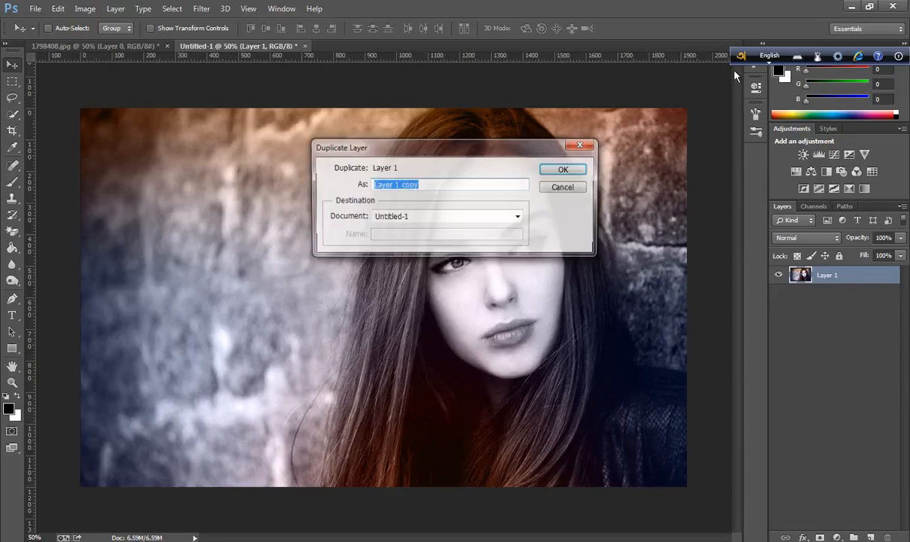
left_click(563, 169)
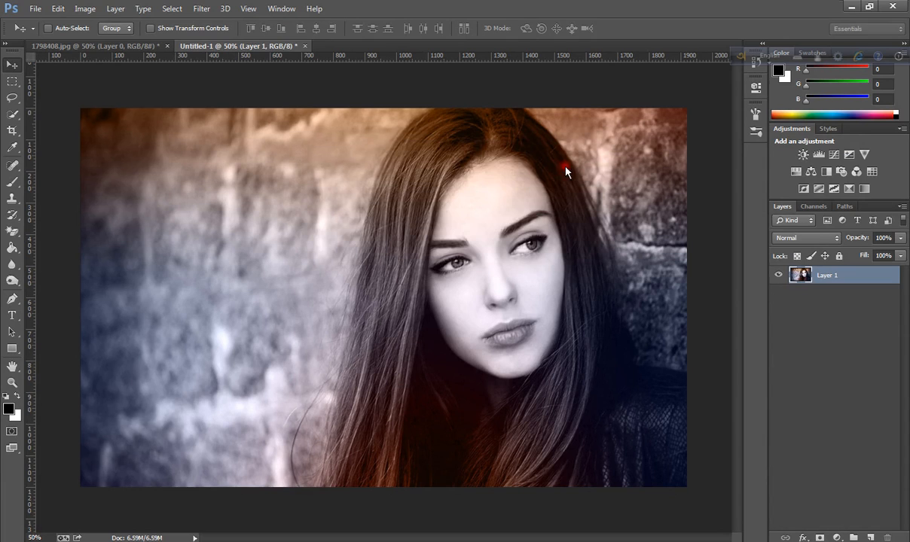
Desaturate the copy so the portrait turns black and white.
left_click(114, 9)
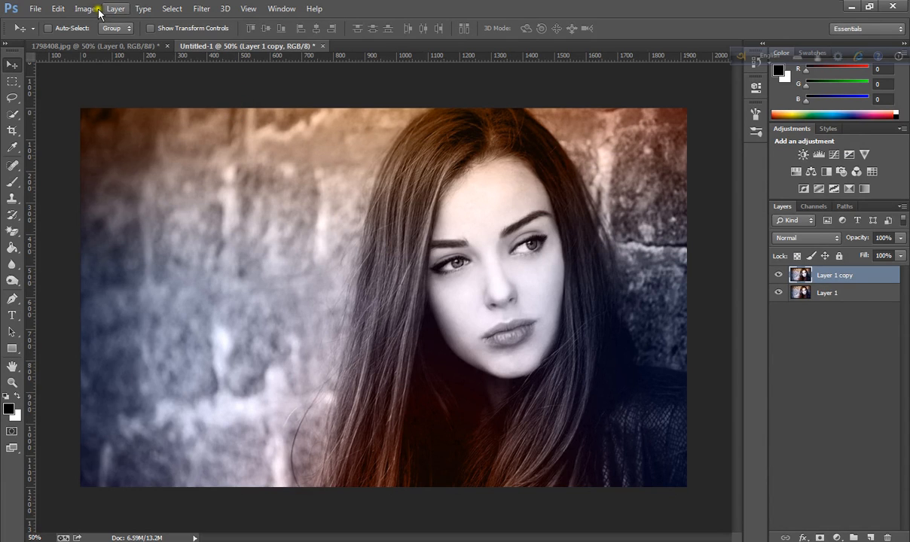
left_click(84, 9)
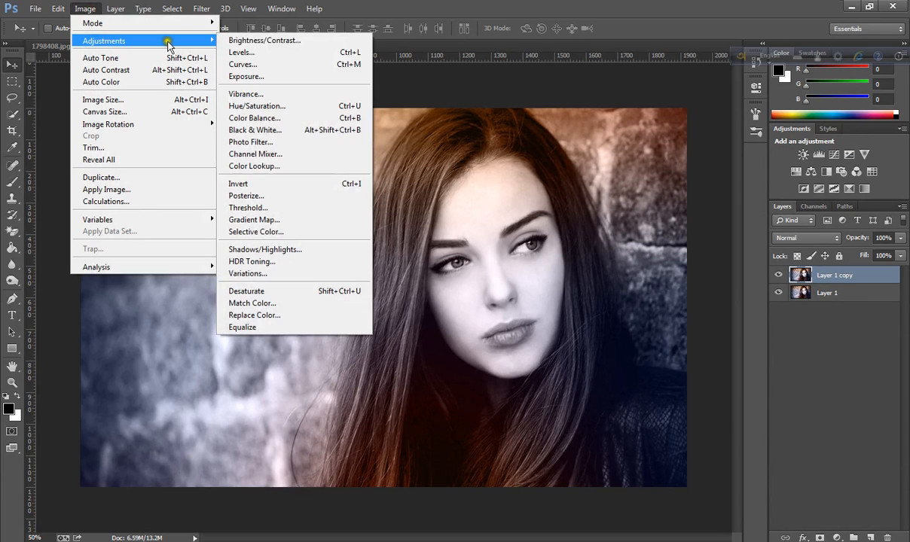
mouse_move(247, 290)
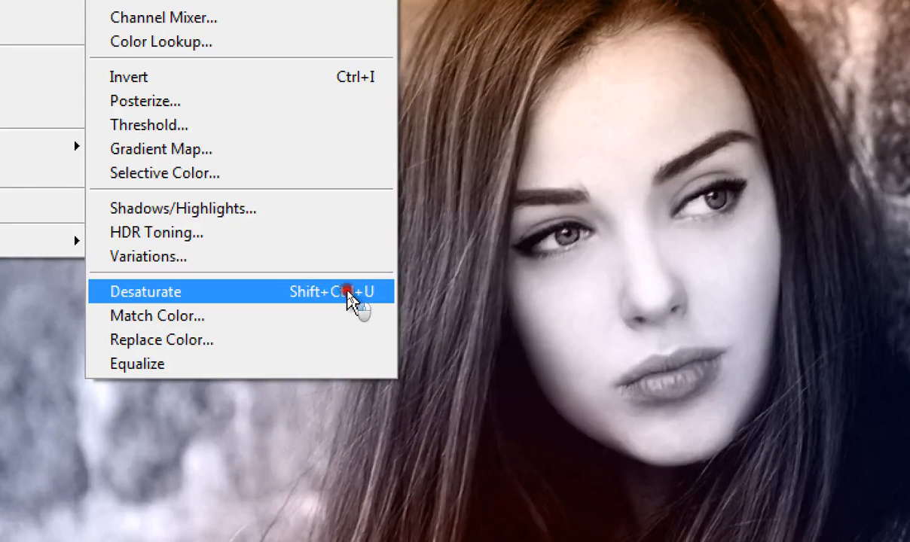
left_click(144, 292)
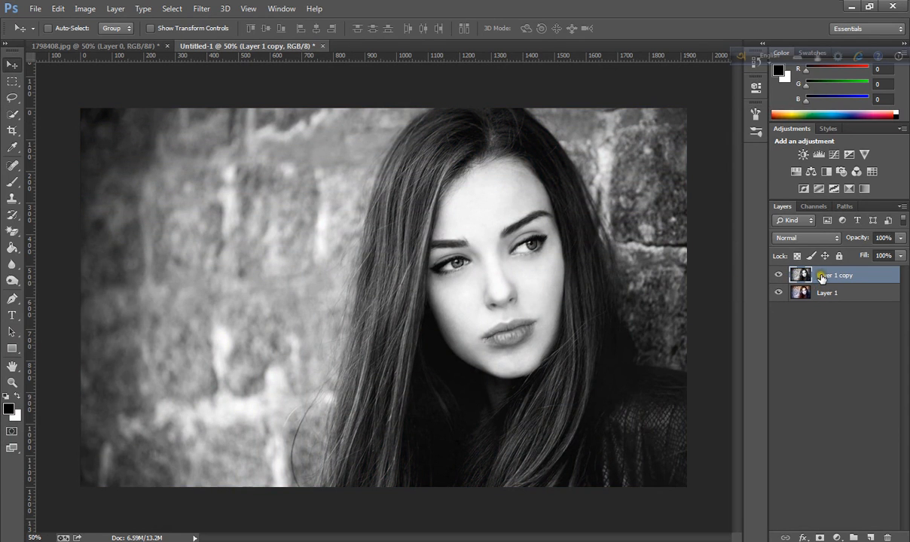
Duplicate the grey Layer 1 copy to make a second grey copy.
right_click(820, 274)
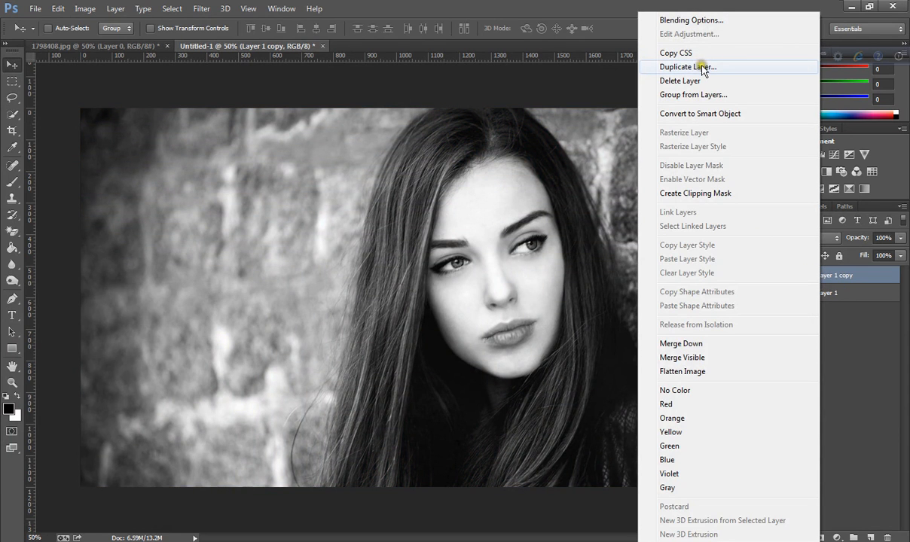
left_click(687, 67)
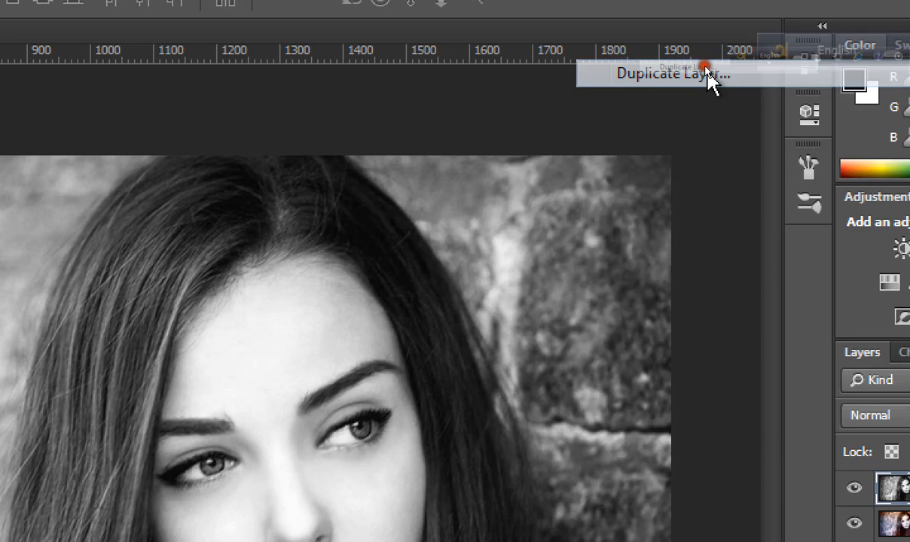
left_click(671, 72)
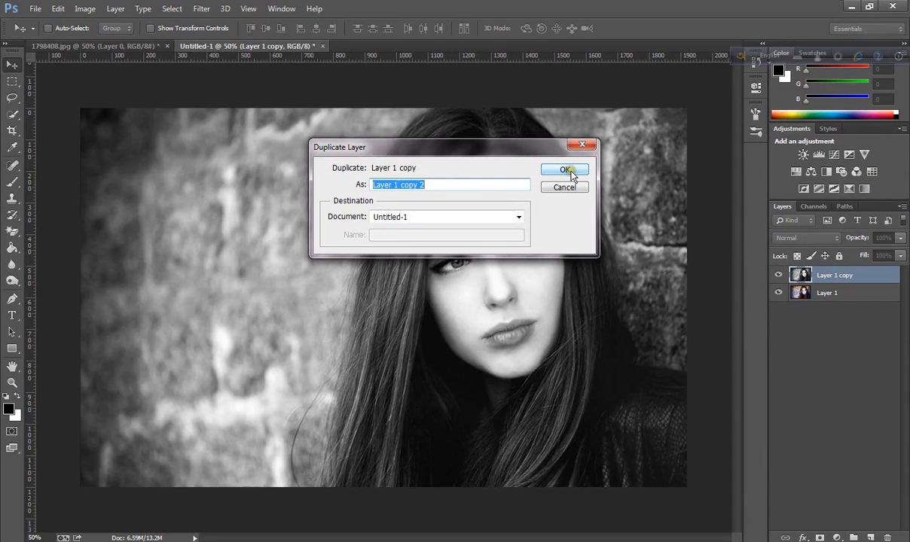
left_click(565, 168)
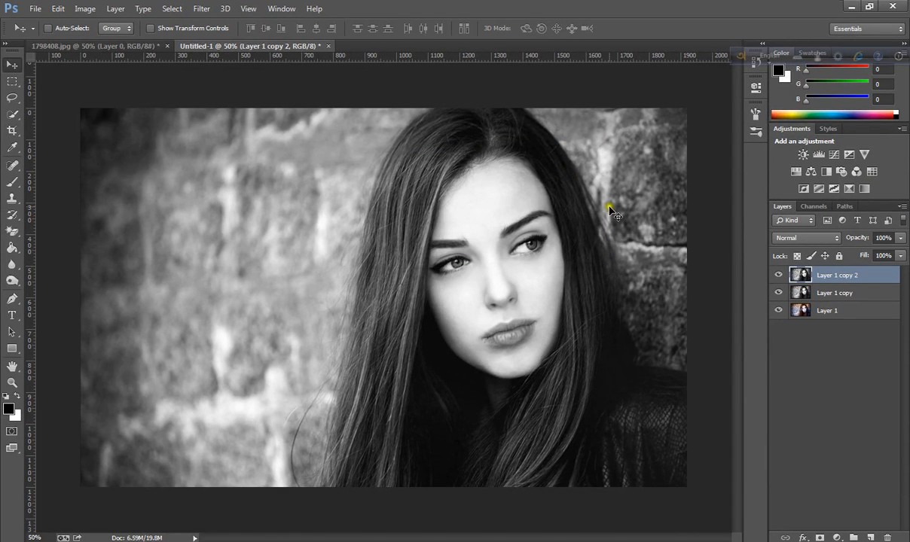
mouse_move(201, 9)
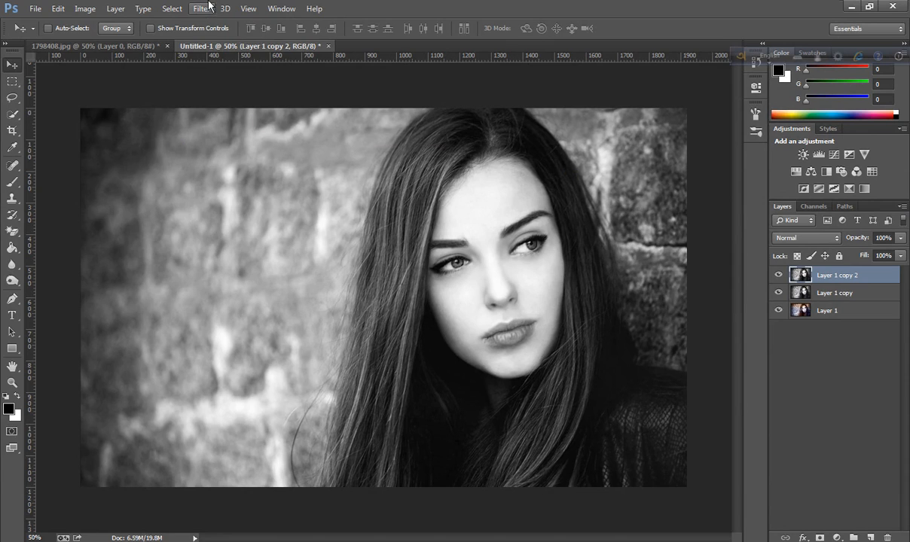
Apply Stylize > Find Edges to trace the portrait as pencil lines.
left_click(202, 9)
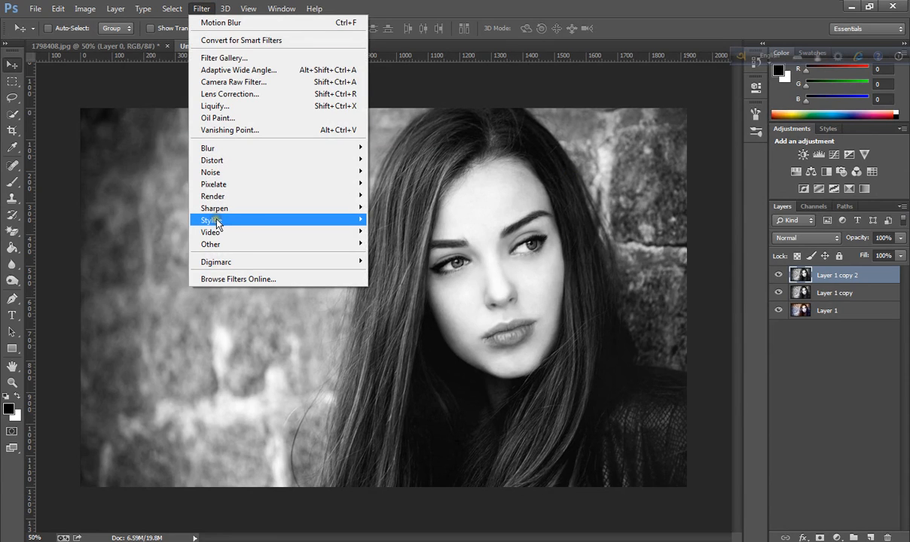
mouse_move(211, 220)
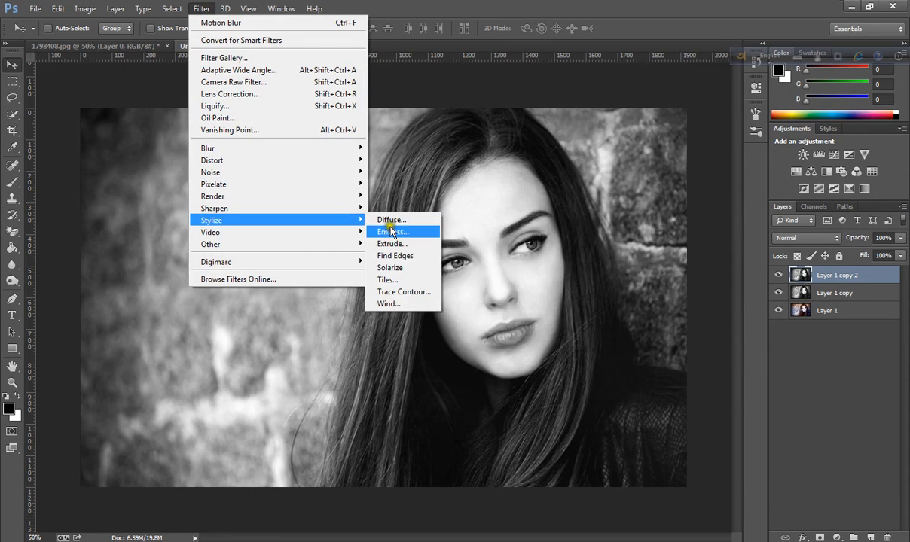
mouse_move(395, 256)
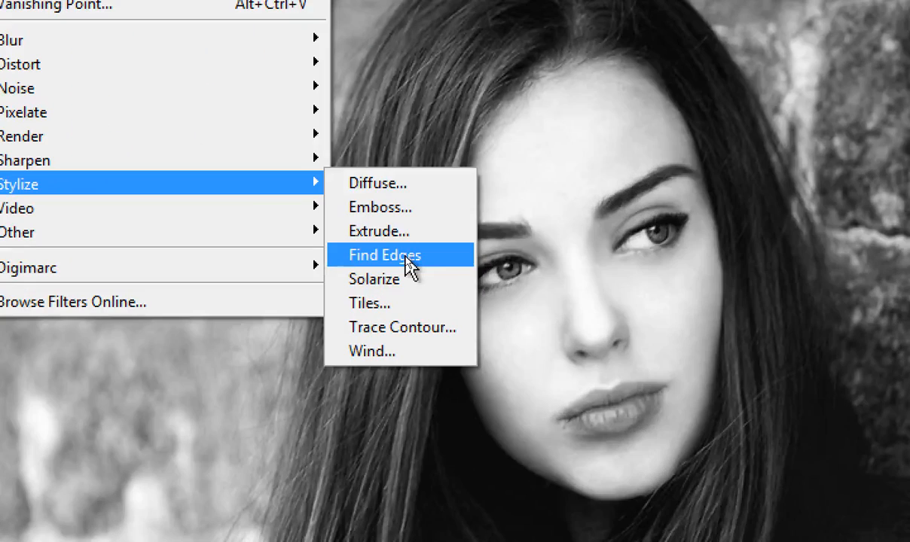
left_click(384, 254)
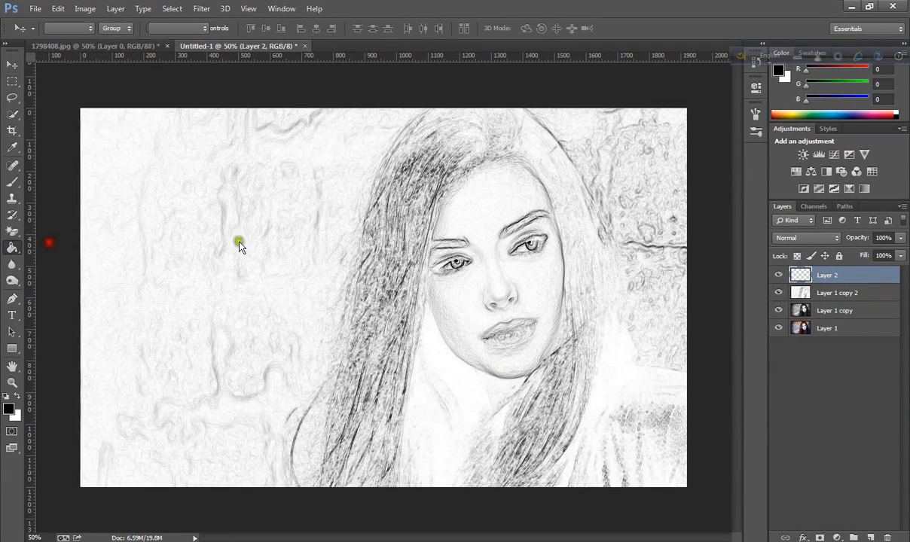
Fill the black top layer with Add Noise at about 310%, Gaussian, Monochromatic.
left_click(220, 241)
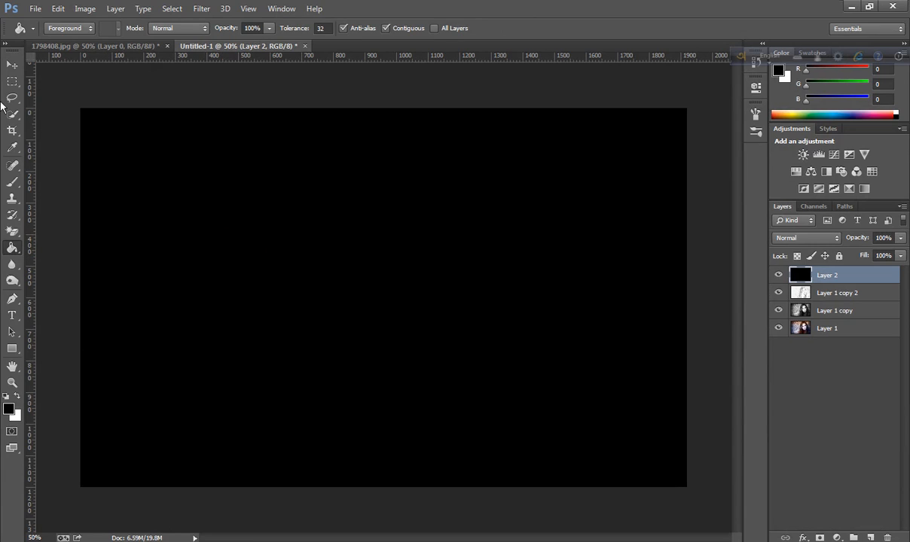
left_click(12, 63)
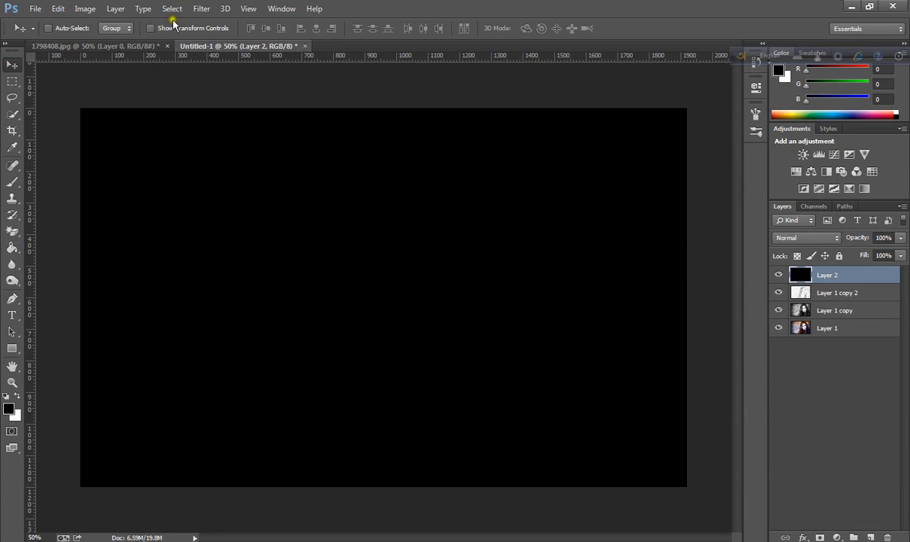
left_click(201, 9)
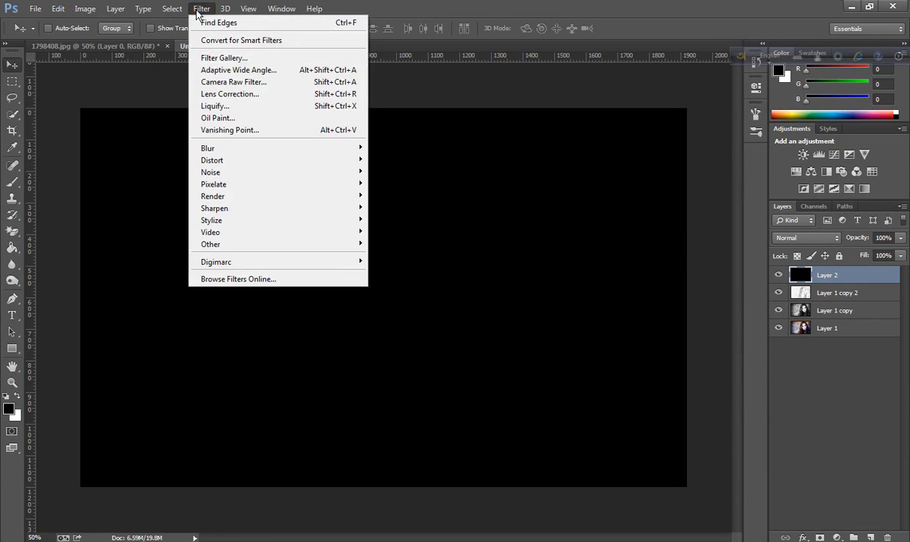
mouse_move(211, 171)
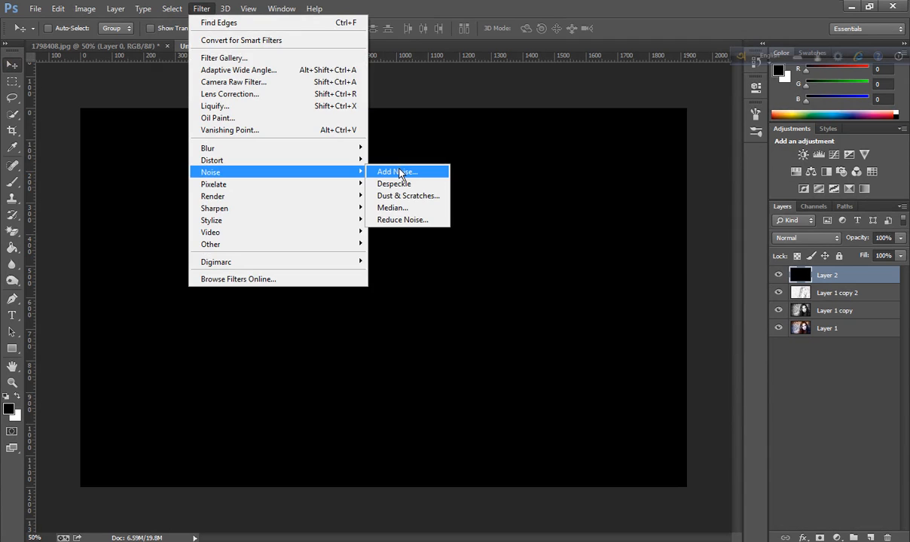
left_click(397, 172)
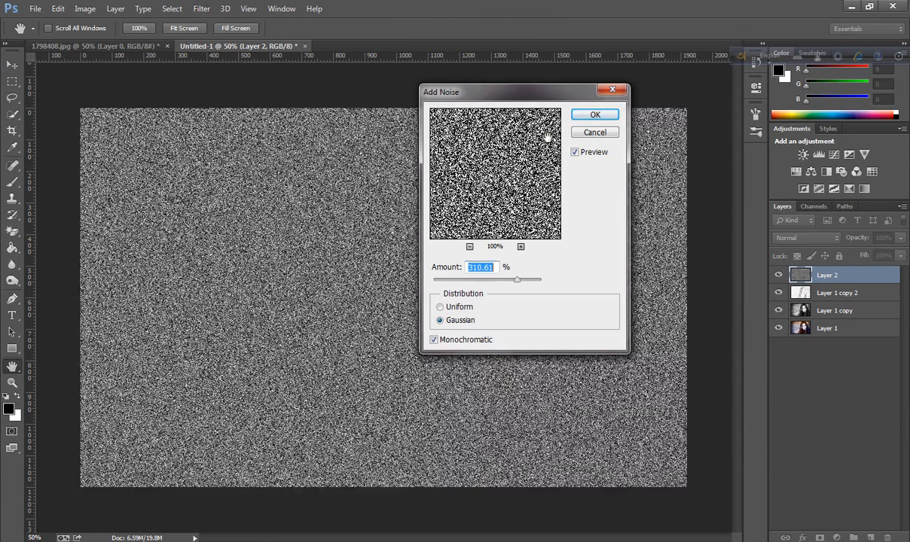
left_click(480, 267)
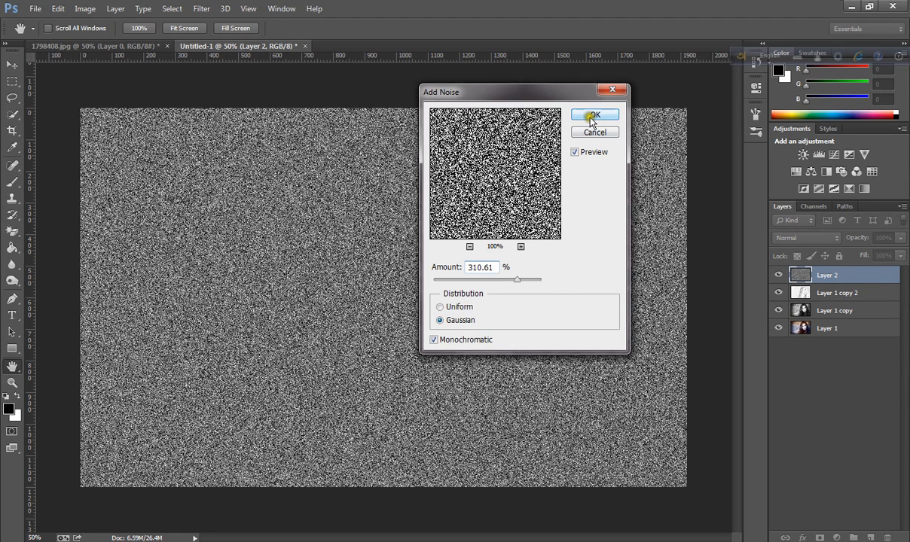
left_click(593, 114)
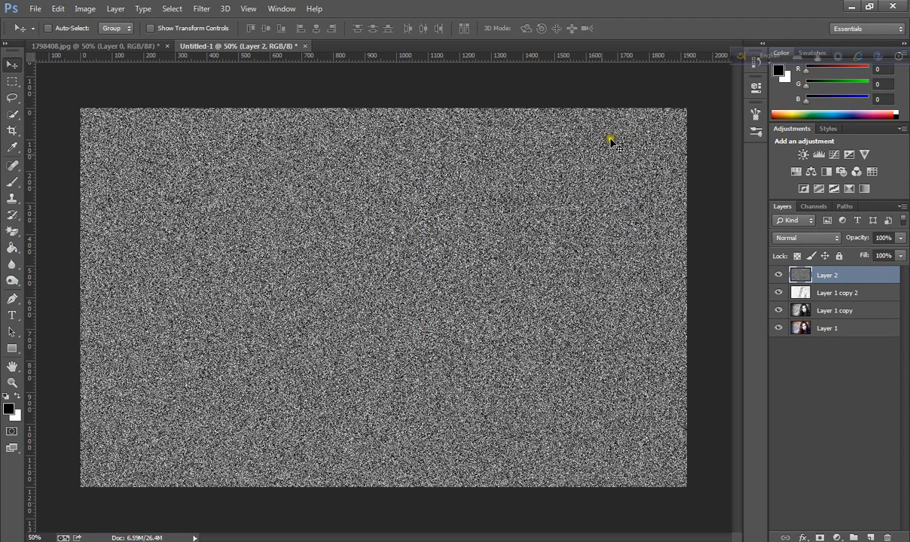
Streak the noise with a Motion Blur at angle 45°, distance 43 pixels.
left_click(202, 9)
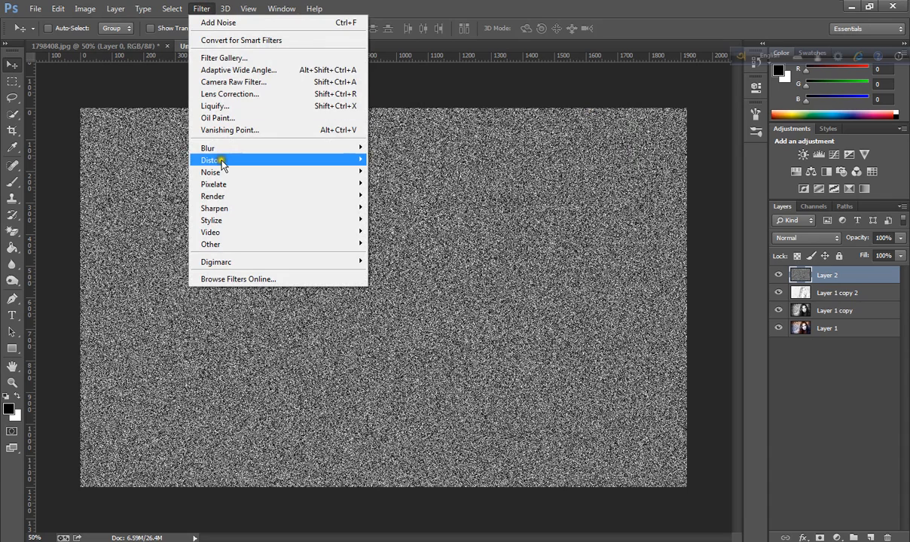
mouse_move(208, 147)
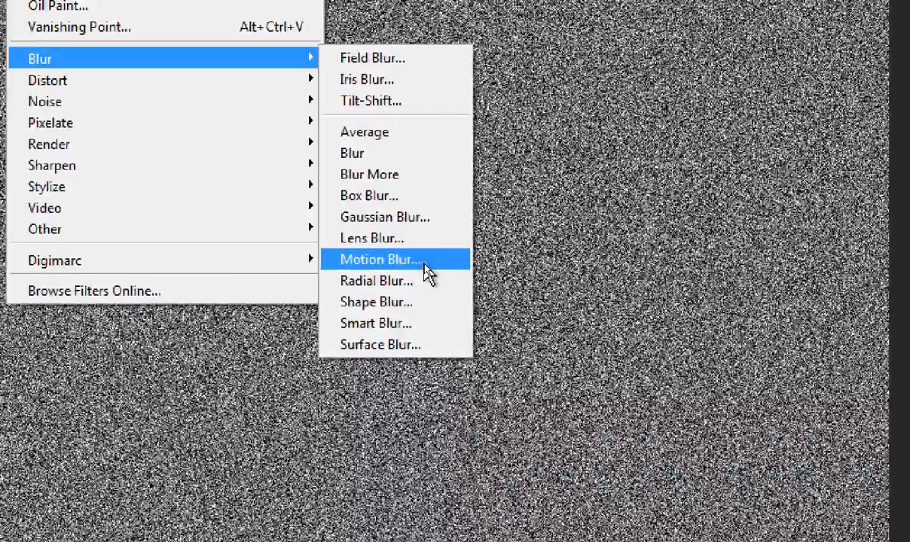
left_click(380, 259)
type("43")
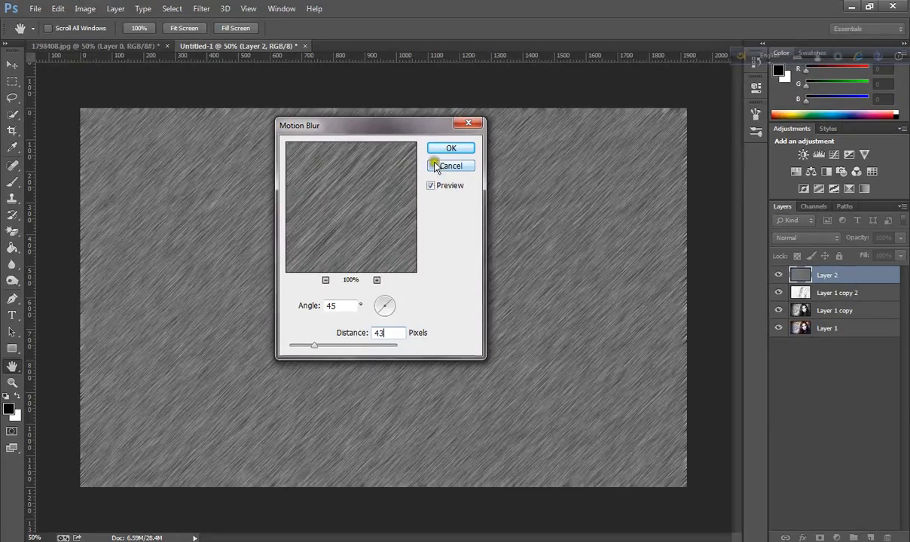
left_click(451, 148)
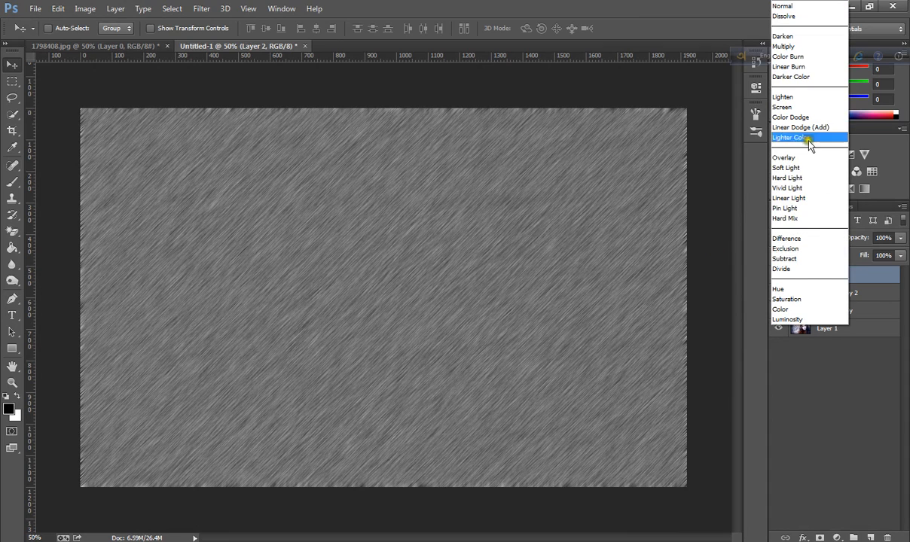
Set Layer 2's blend mode to Overlay and select the sketch layer beneath it.
left_click(783, 158)
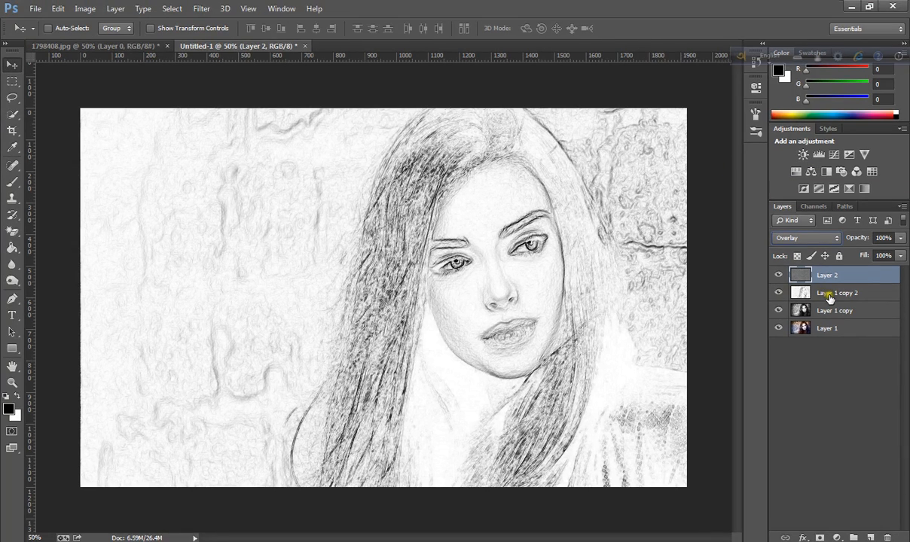
left_click(834, 292)
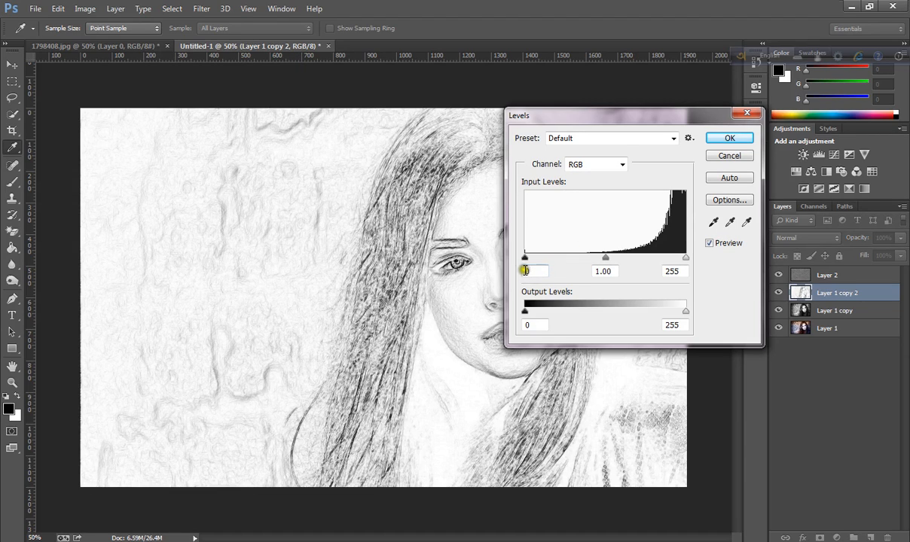
Apply Levels with input levels 40 and 205 to Layer 1 copy 2.
left_click_drag(524, 256, 550, 256)
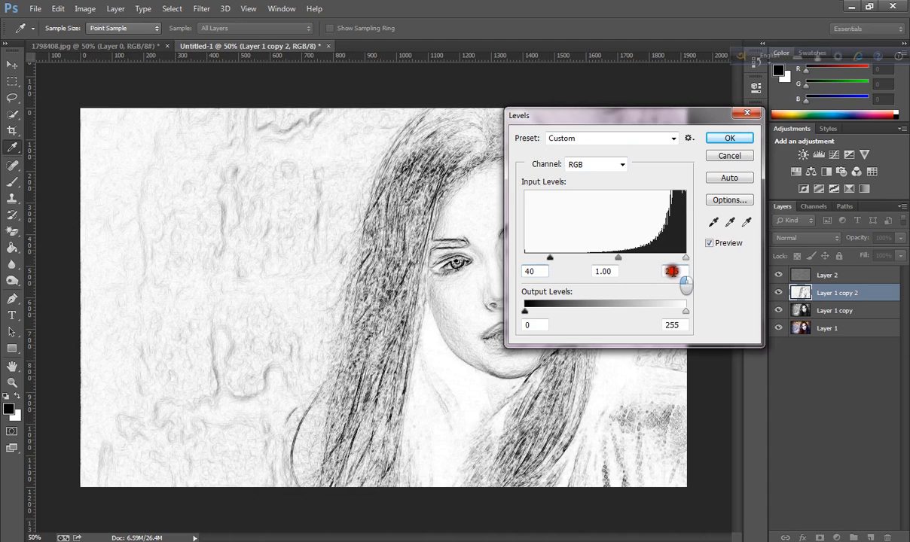
left_click(671, 272)
type("205")
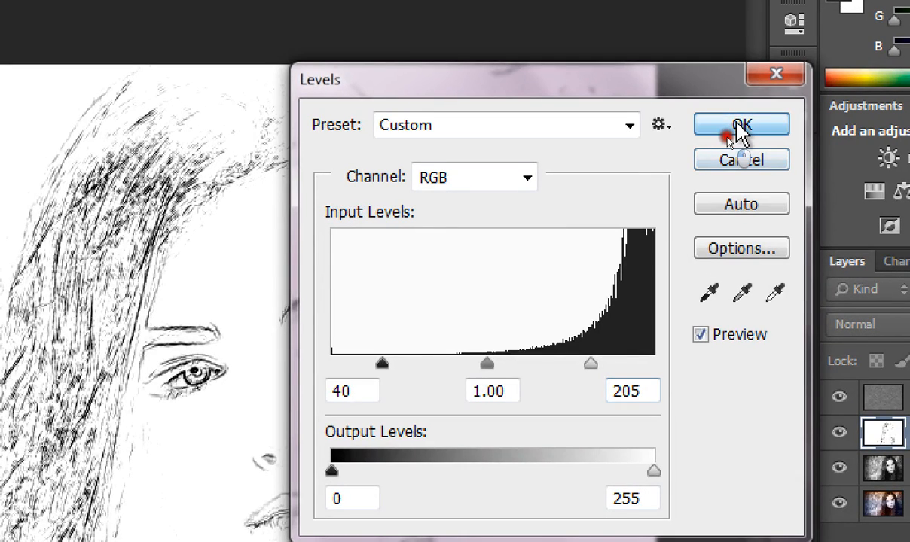
left_click(740, 124)
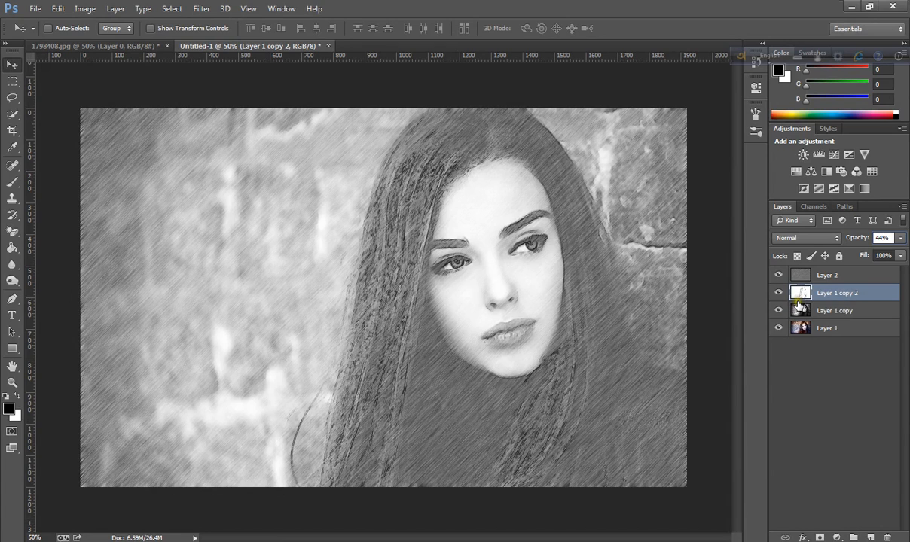
mouse_move(782, 324)
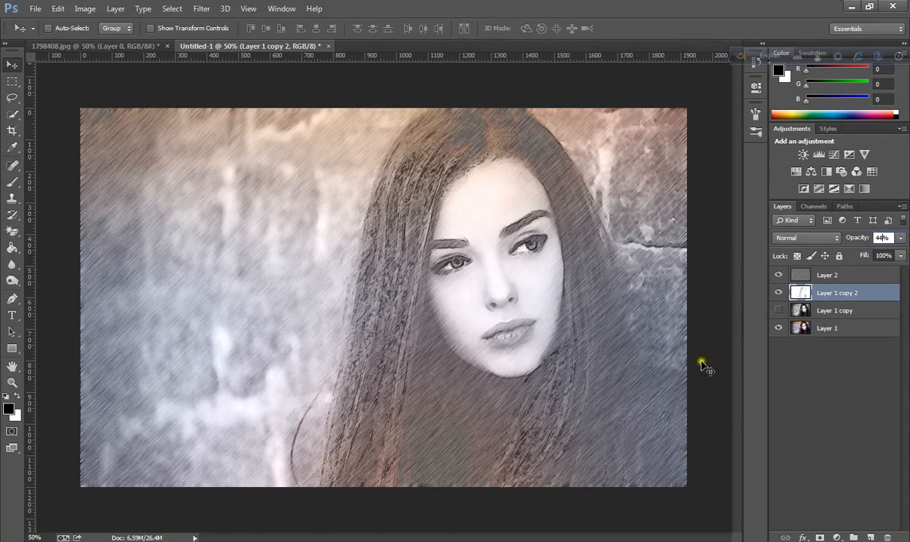
Hide Layer 1 copy so the colour original tints the hatched sketch.
left_click(777, 310)
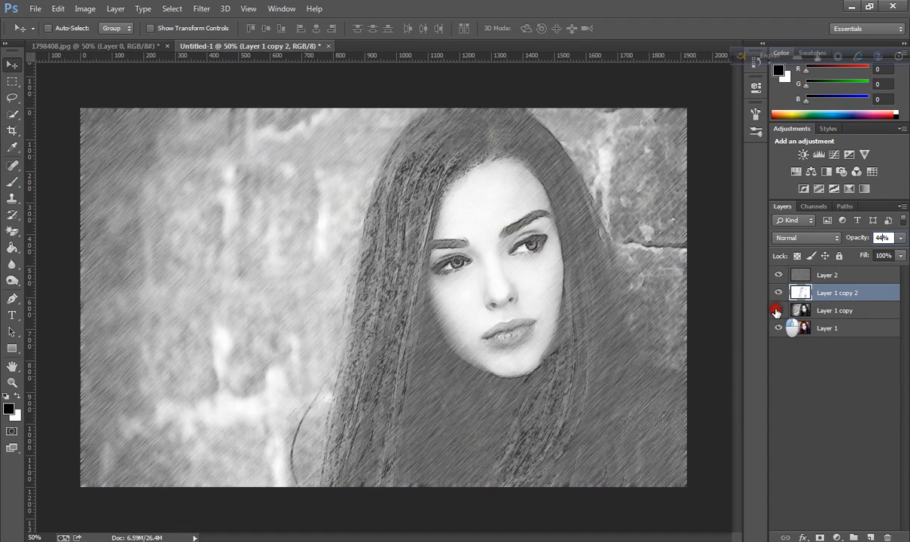
left_click(777, 311)
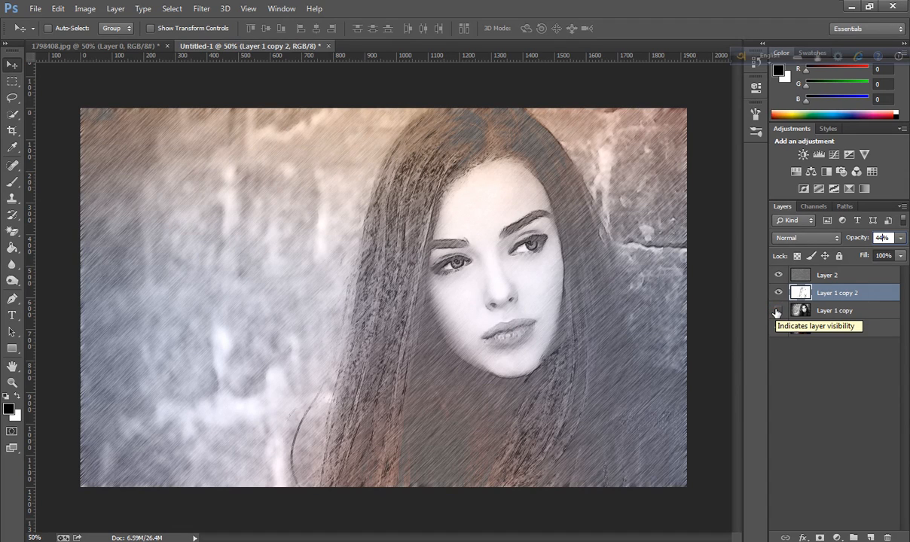